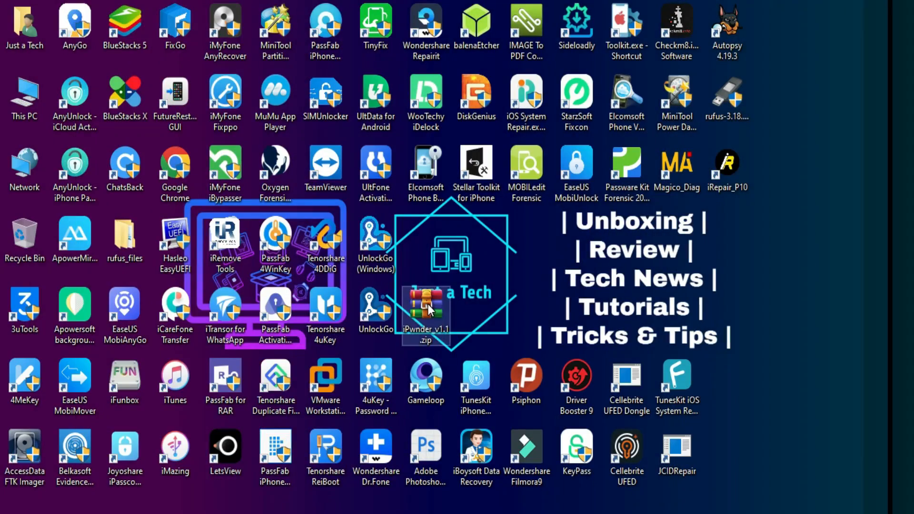
Extract iPwnder_v1.1.zip into its own iPwnder_v1.1 folder and enter it
{"action": "right_click", "coordinate": [425, 316]}
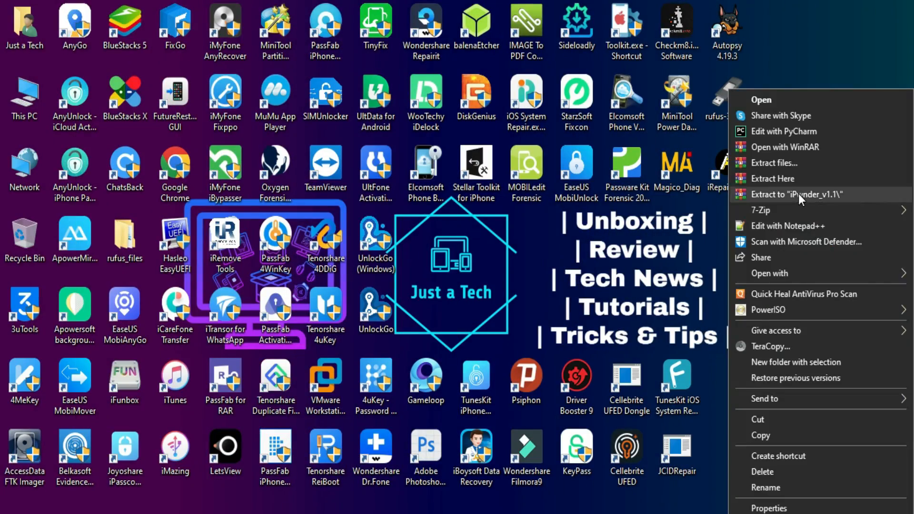
{"action": "left_click", "coordinate": [797, 195]}
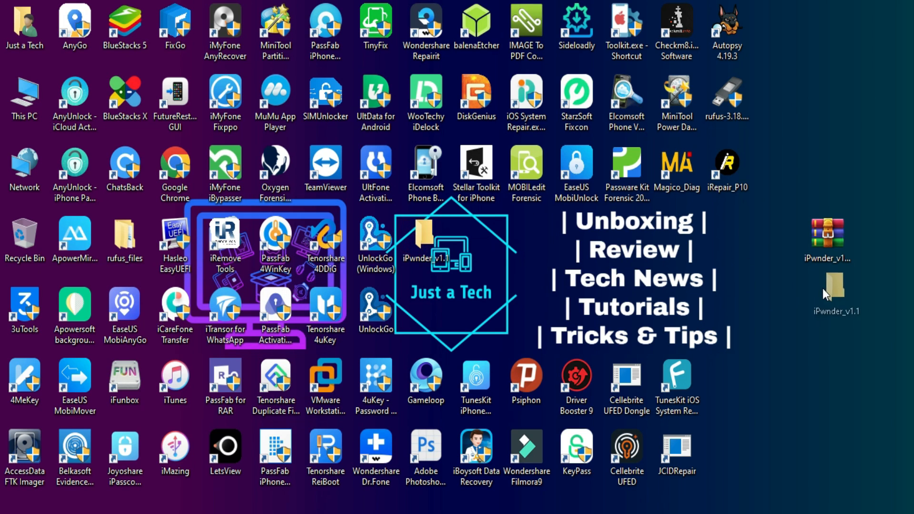
{"action": "double_click", "coordinate": [835, 289]}
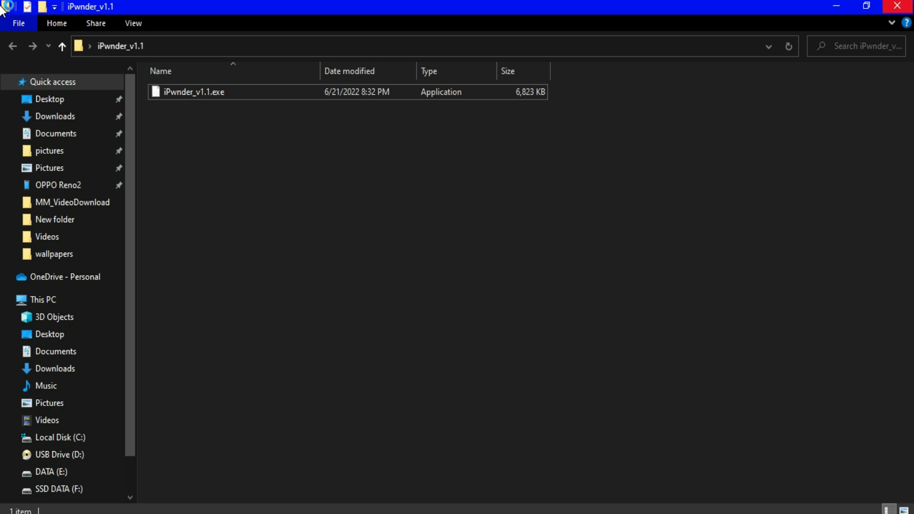
Launch iPwnder_v1.1.exe and run it, which reports UsbDk is not installed
{"action": "double_click", "coordinate": [193, 91]}
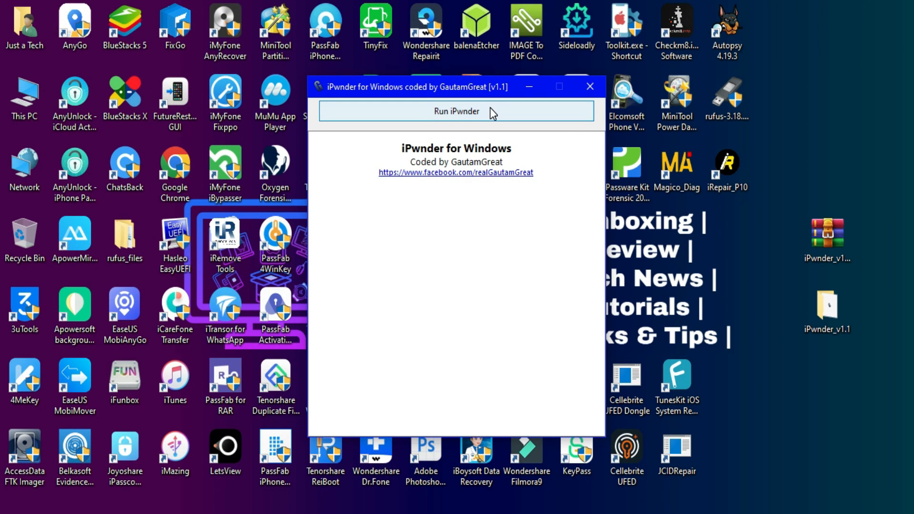
{"action": "left_click", "coordinate": [457, 110]}
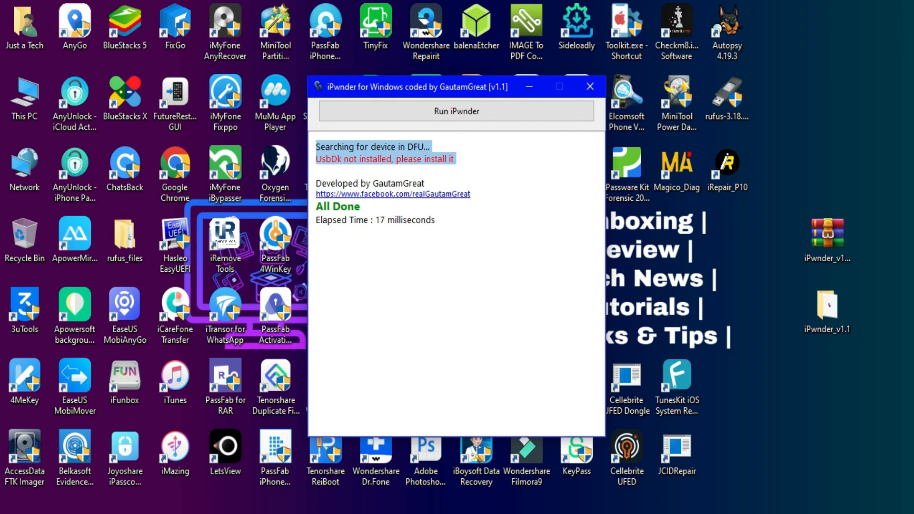
{"action": "left_click", "coordinate": [513, 285]}
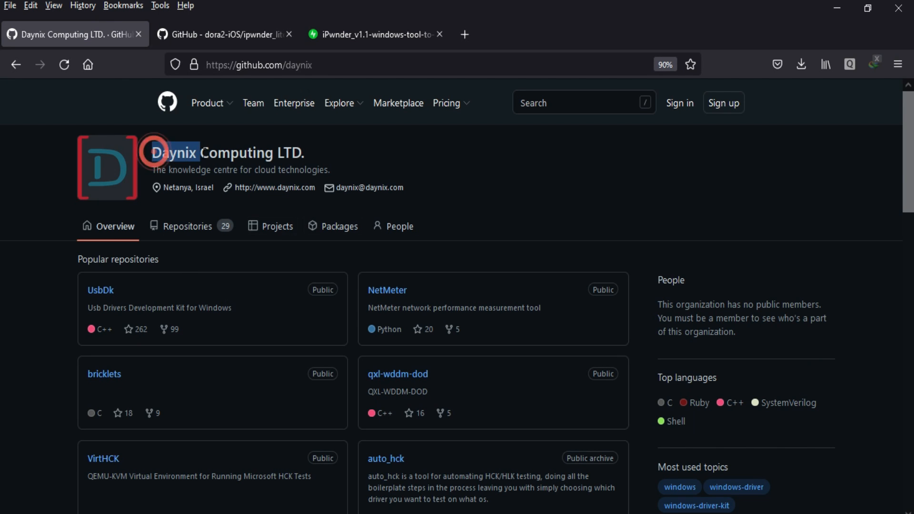
Go into the daynix UsbDk repository and browse down to its Releases
{"action": "left_click", "coordinate": [100, 289]}
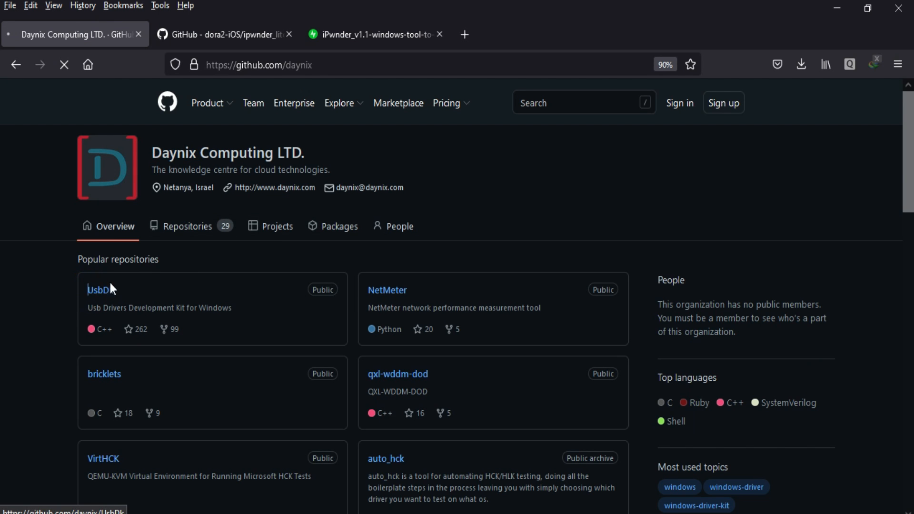
{"action": "left_click", "coordinate": [99, 290]}
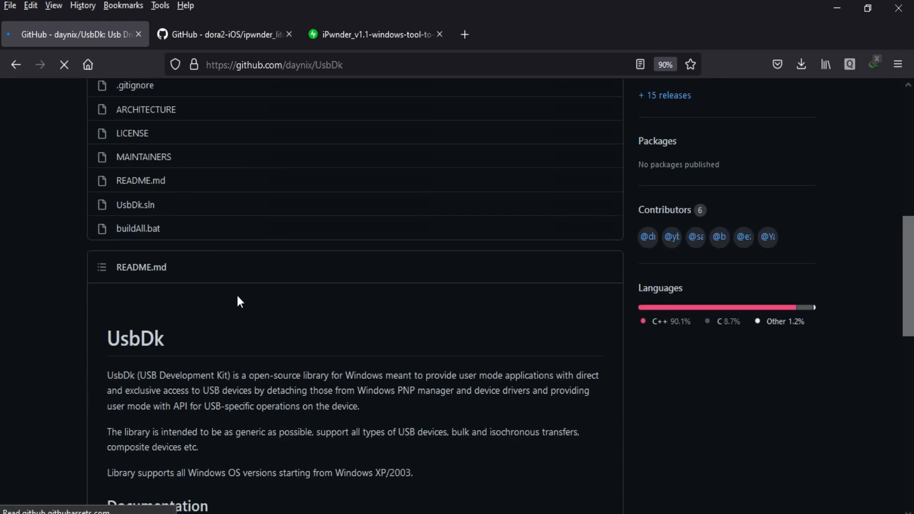
{"action": "scroll", "scroll_direction": "down", "scroll_amount": 3}
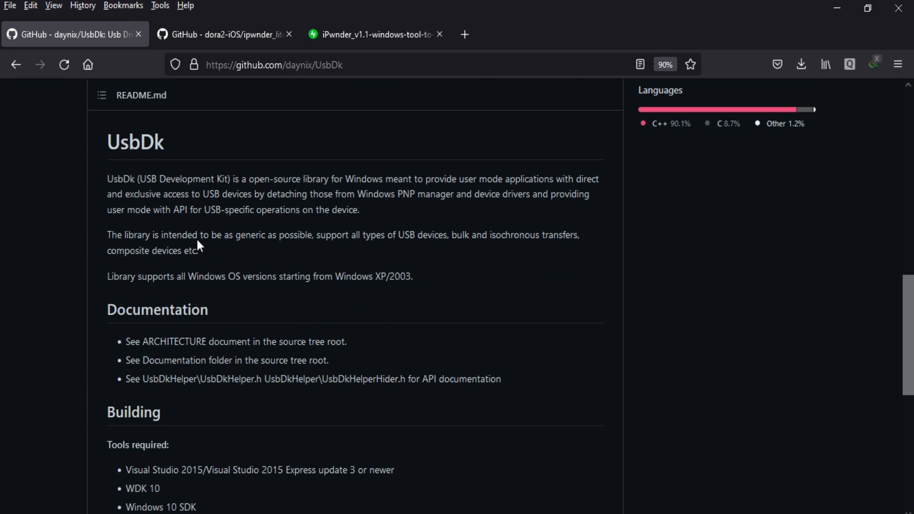
{"action": "scroll", "scroll_direction": "down", "scroll_amount": 3}
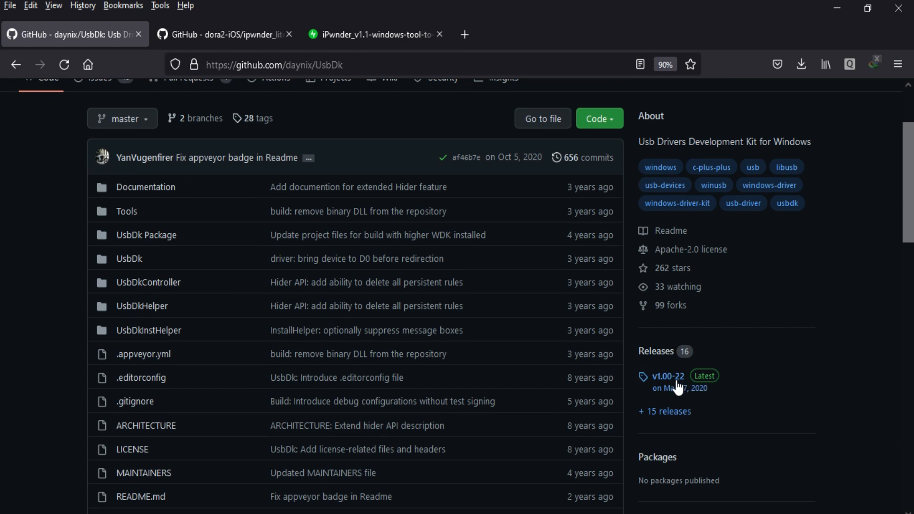
From release v1.00-22, download the UsbDk_1.0.22_x86.msi installer
{"action": "left_click", "coordinate": [667, 377]}
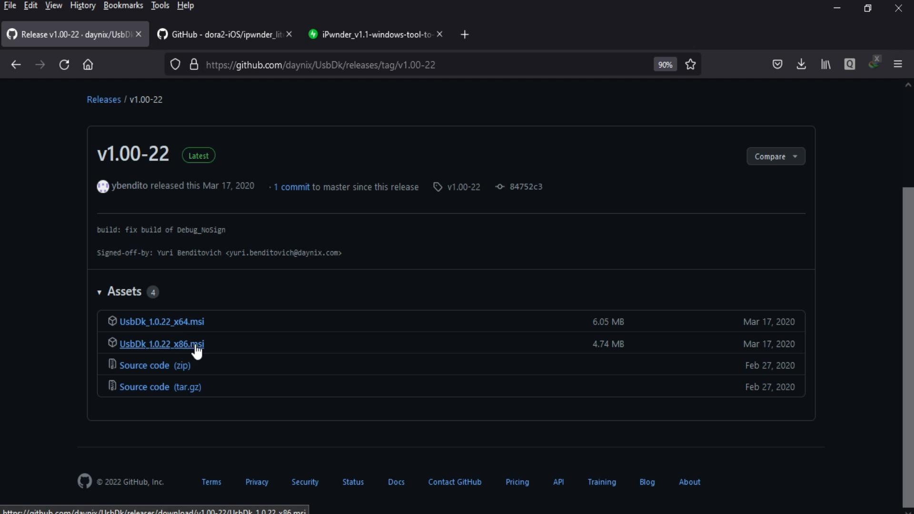
{"action": "left_click", "coordinate": [162, 344]}
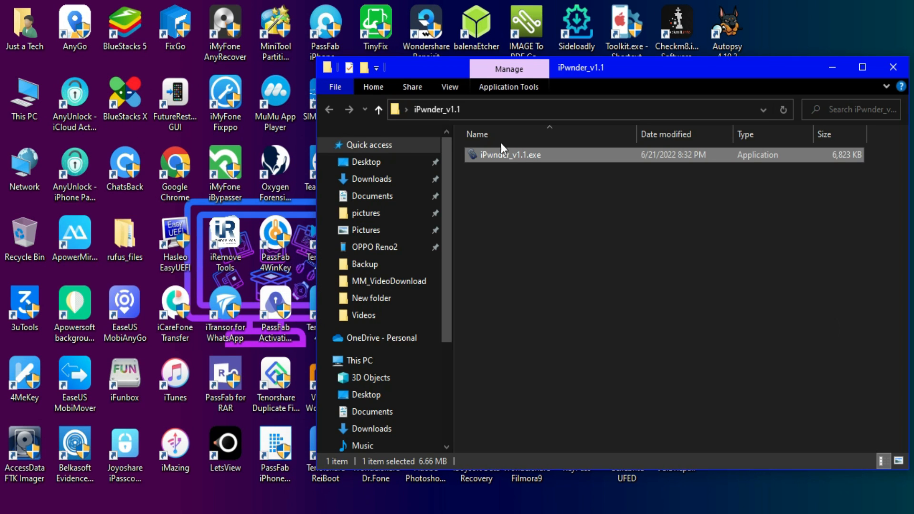
Relaunch iPwnder_v1.1.exe and run it to search for a DFU device
{"action": "double_click", "coordinate": [510, 154]}
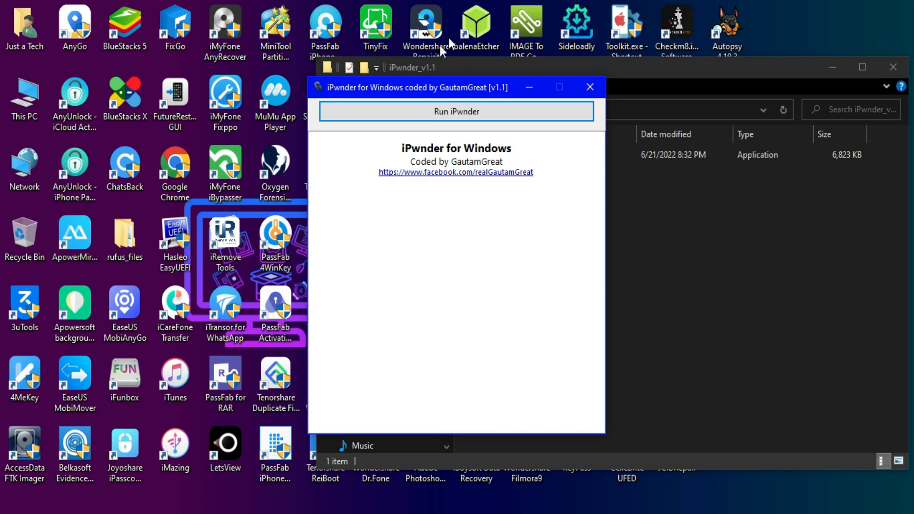
{"action": "left_click", "coordinate": [456, 112]}
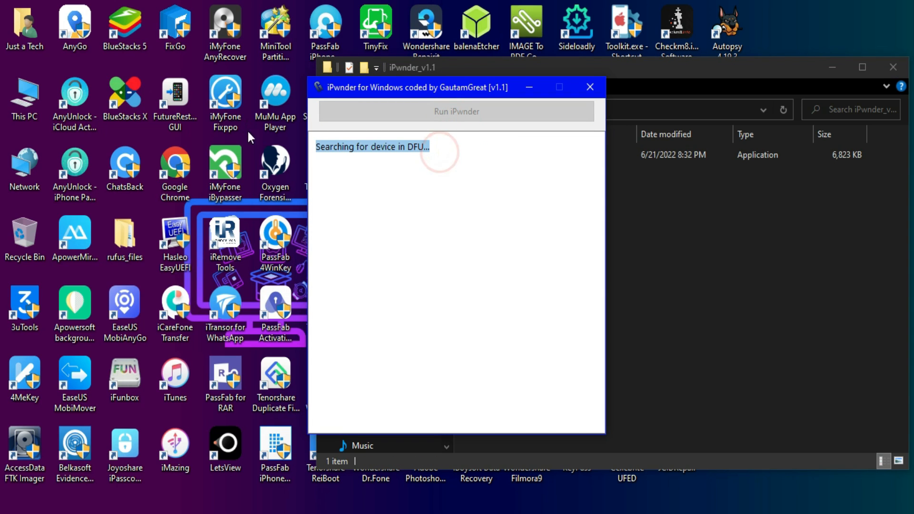
{"action": "left_click", "coordinate": [589, 87]}
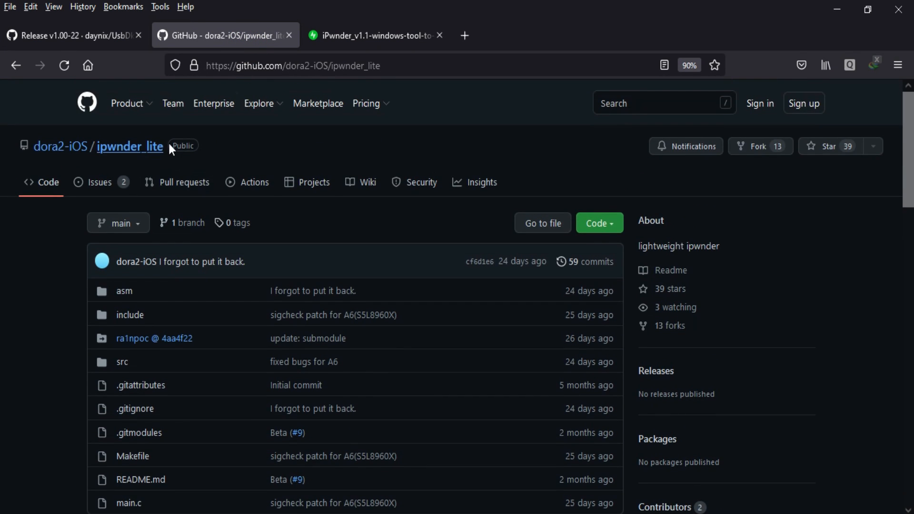
Scroll through the ipwnder_lite README's supported chips and usage sections
{"action": "scroll", "scroll_direction": "down", "scroll_amount": 3}
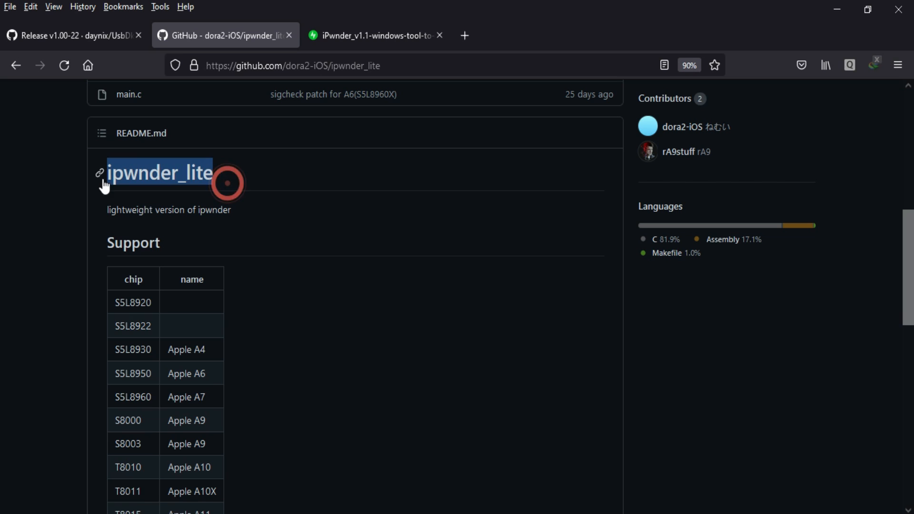
{"action": "scroll", "scroll_direction": "down", "scroll_amount": 3}
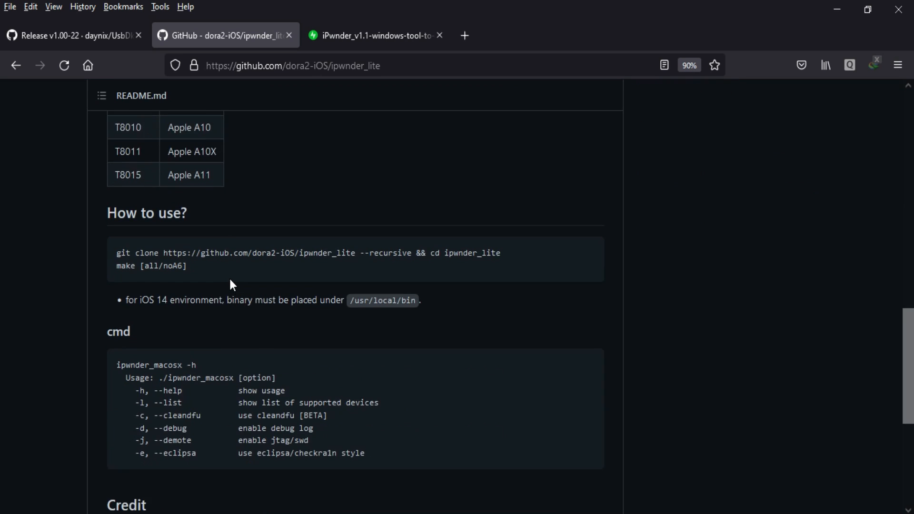
{"action": "scroll", "scroll_direction": "down", "scroll_amount": 3}
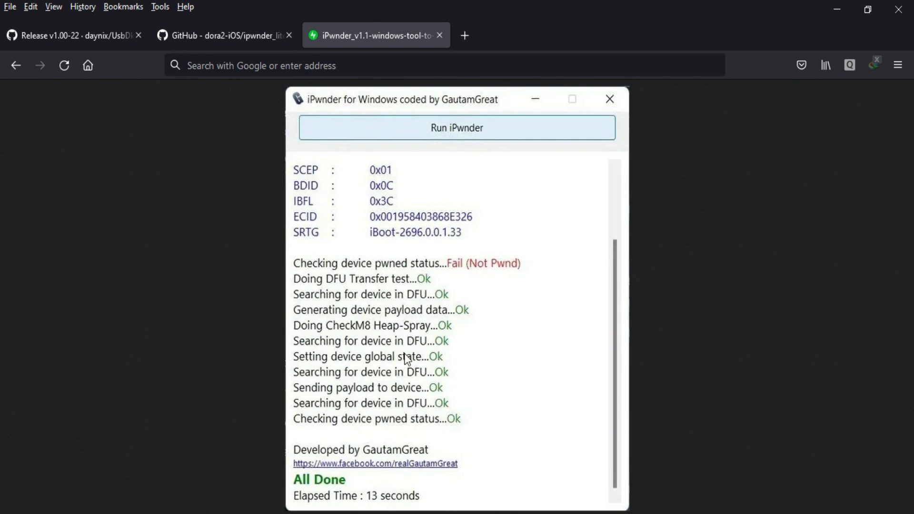
{"action": "mouse_move", "coordinate": [903, 20]}
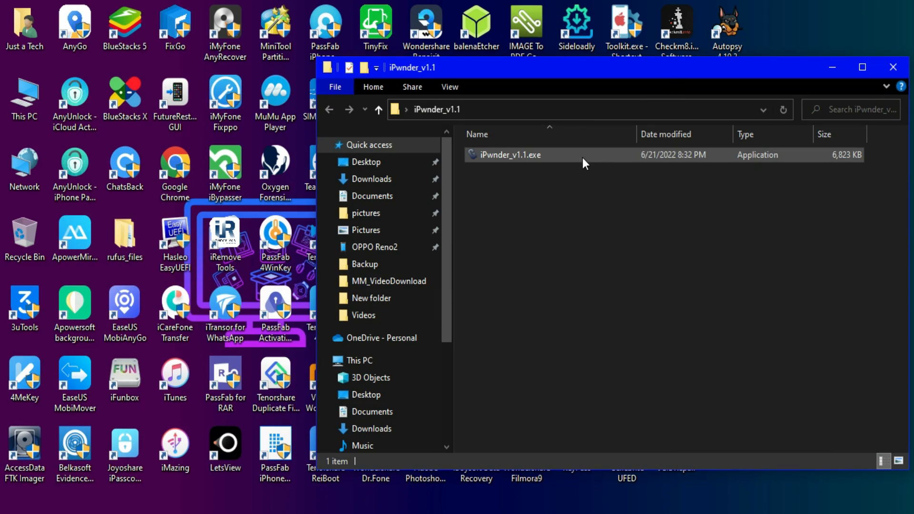
Launch iPwnder_v1.1.exe and run it against the DFU iPhone, reading CPID 0x8010
{"action": "double_click", "coordinate": [510, 154]}
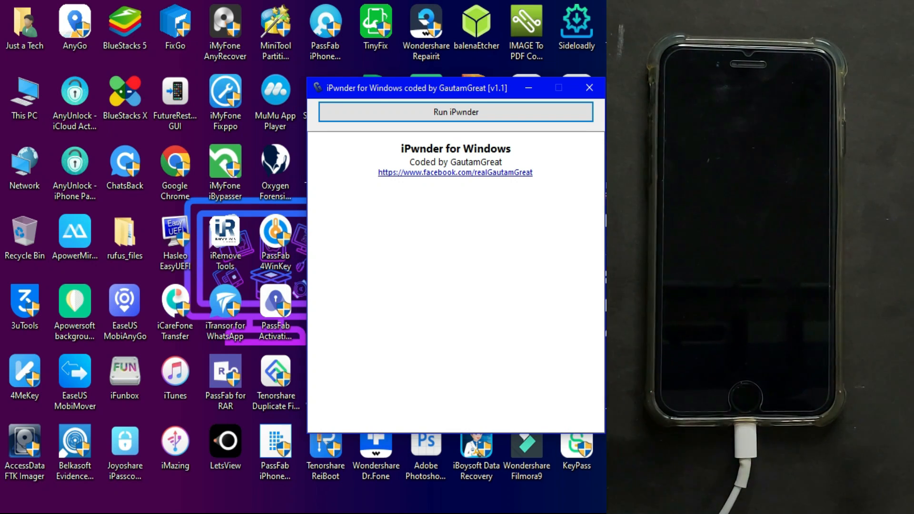
{"action": "left_click", "coordinate": [455, 112]}
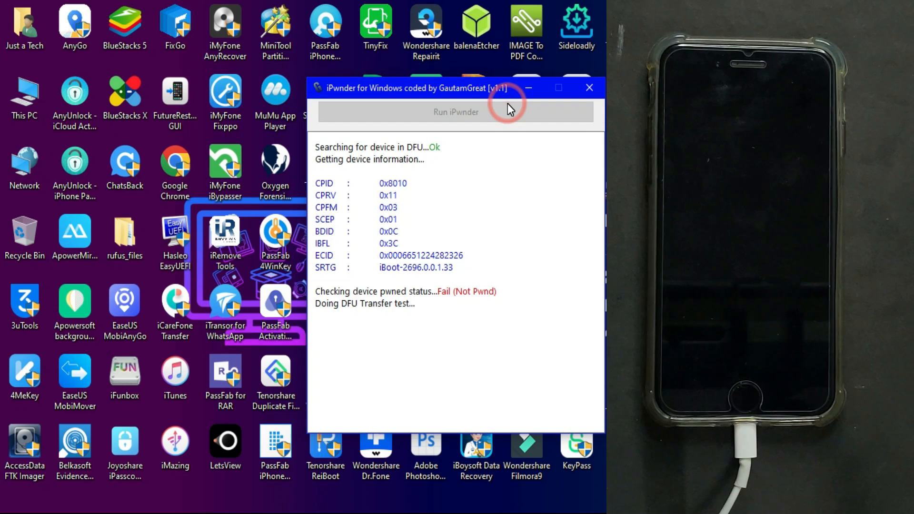